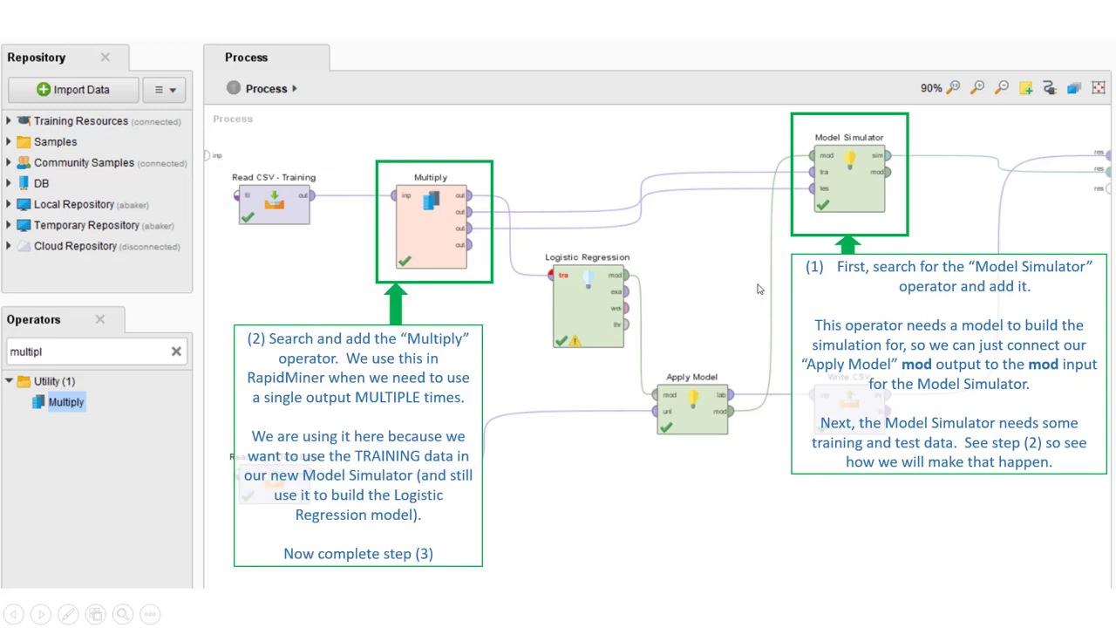
pyautogui.moveTo(811, 180)
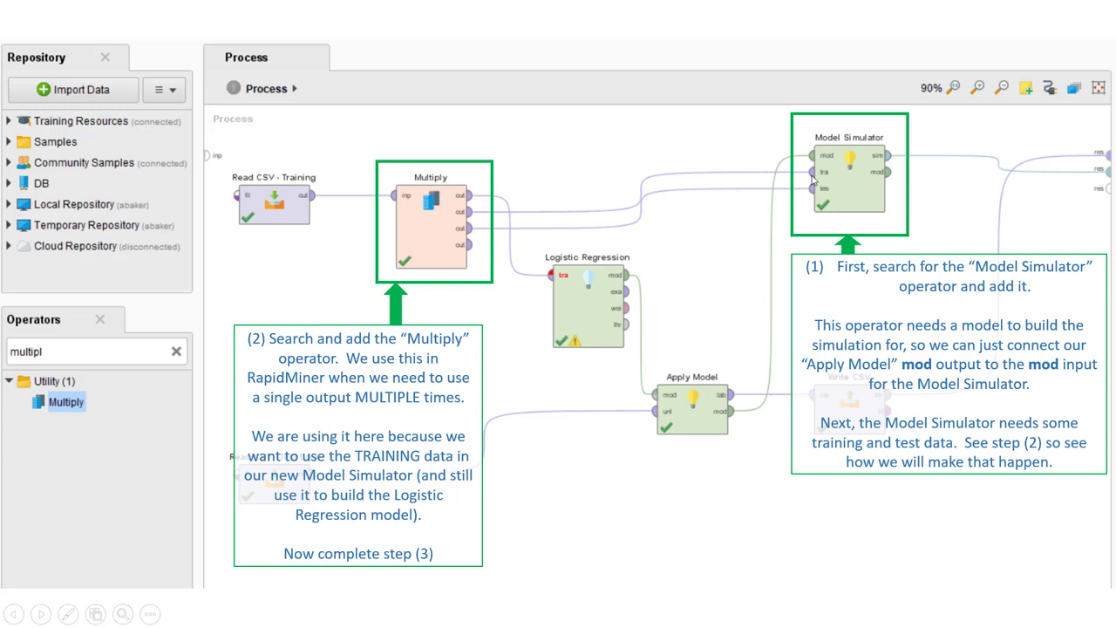
pyautogui.moveTo(813, 185)
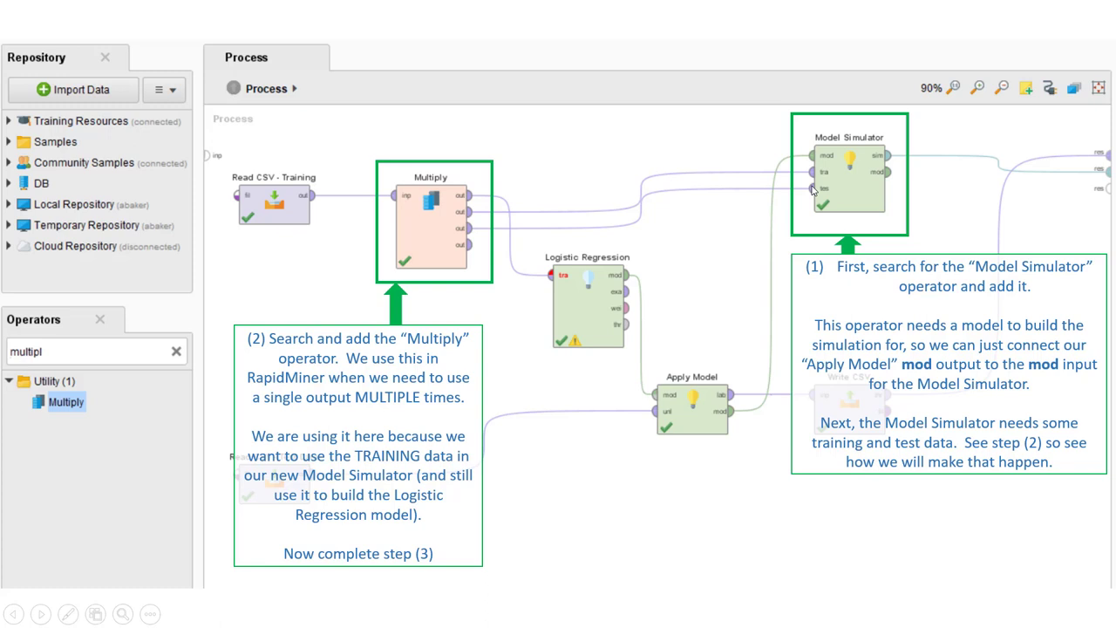
pyautogui.moveTo(318, 215)
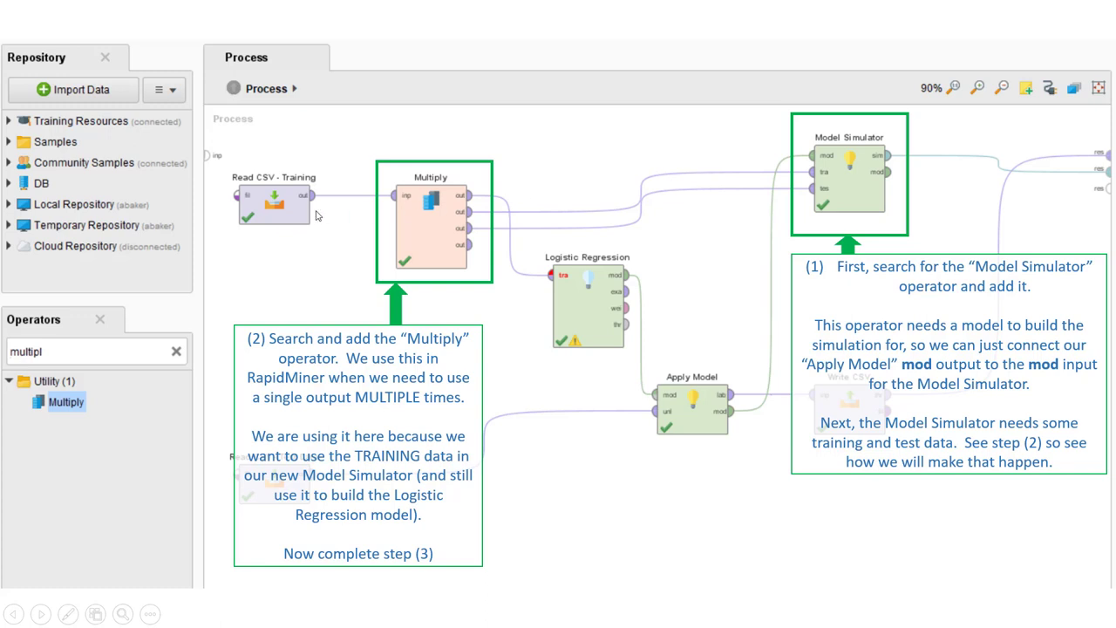
# Draw an ink arrow from the training Read CSV output to the Multiply operator.
pyautogui.moveTo(310, 196); pyautogui.dragTo(393, 196)
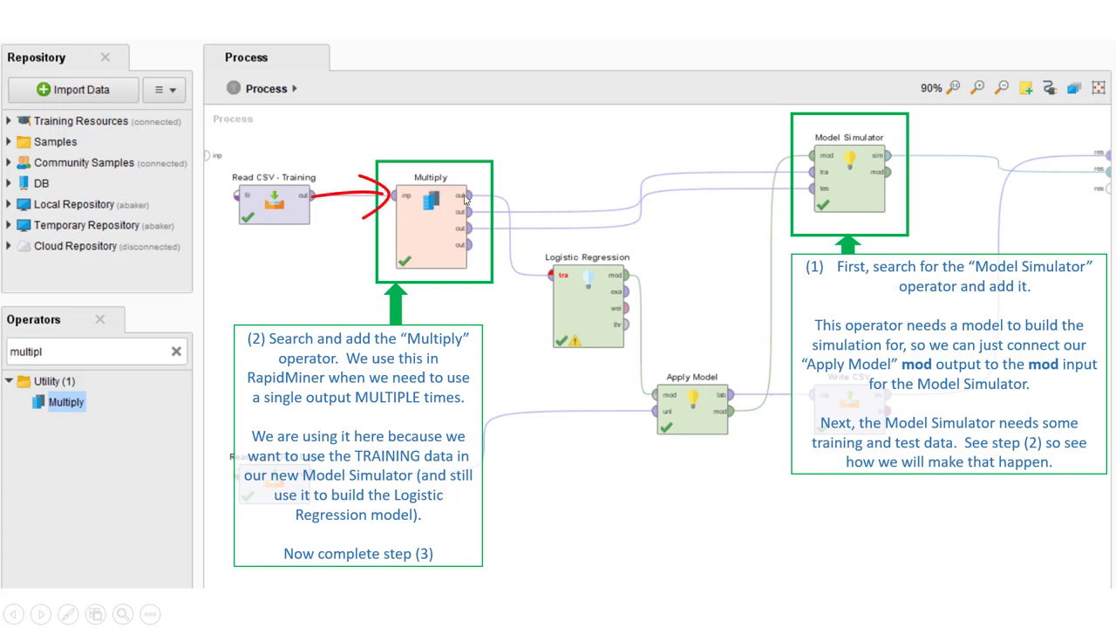
pyautogui.moveTo(571, 275)
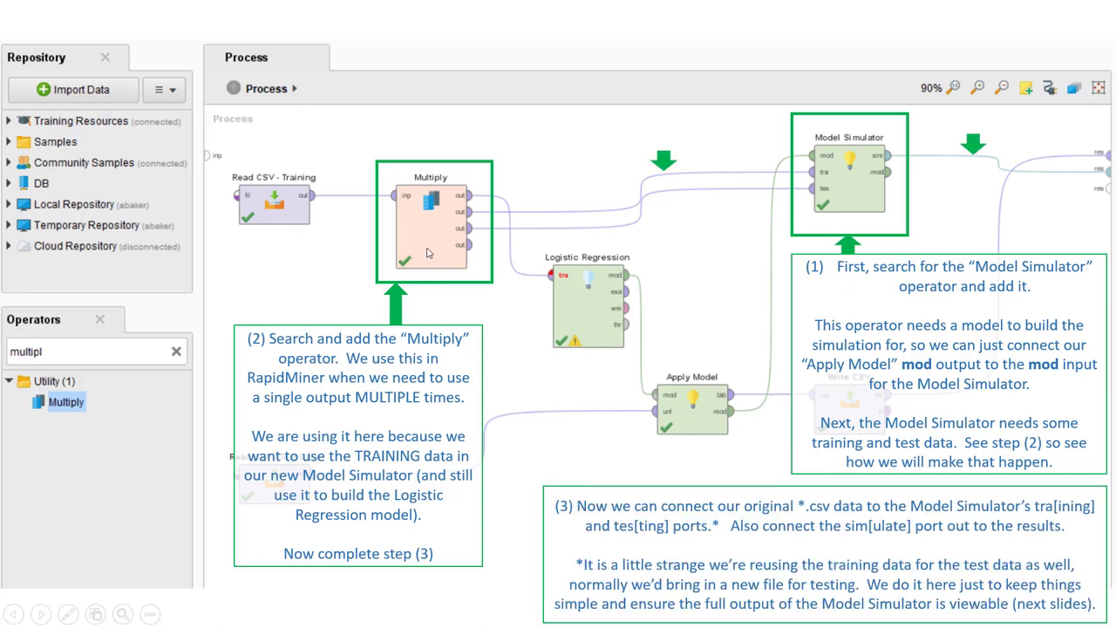
pyautogui.moveTo(624, 218)
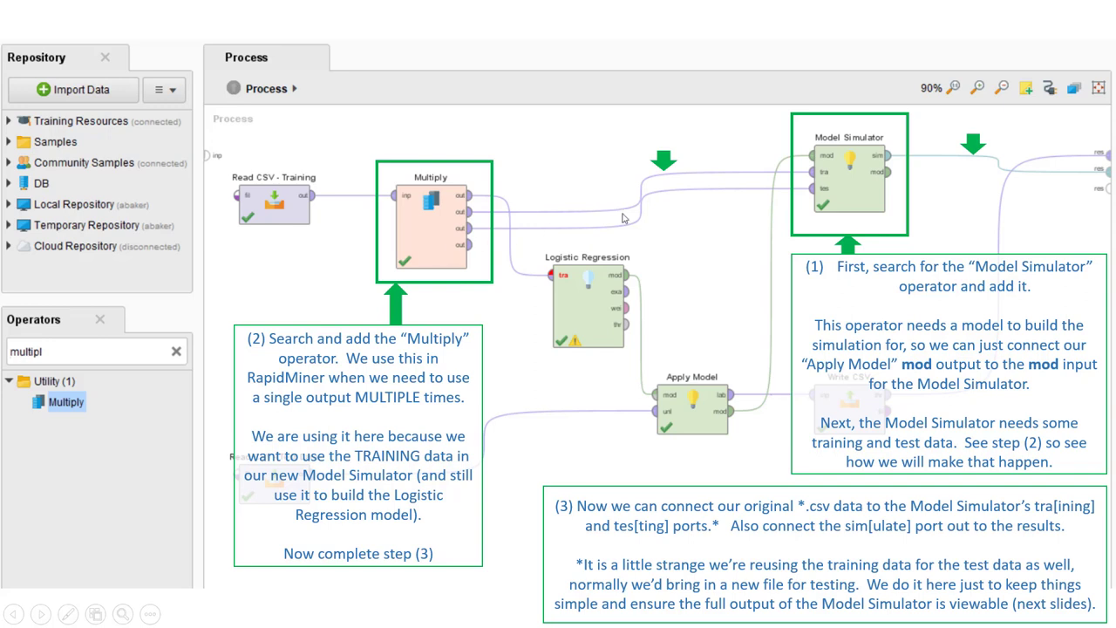
pyautogui.moveTo(878, 174)
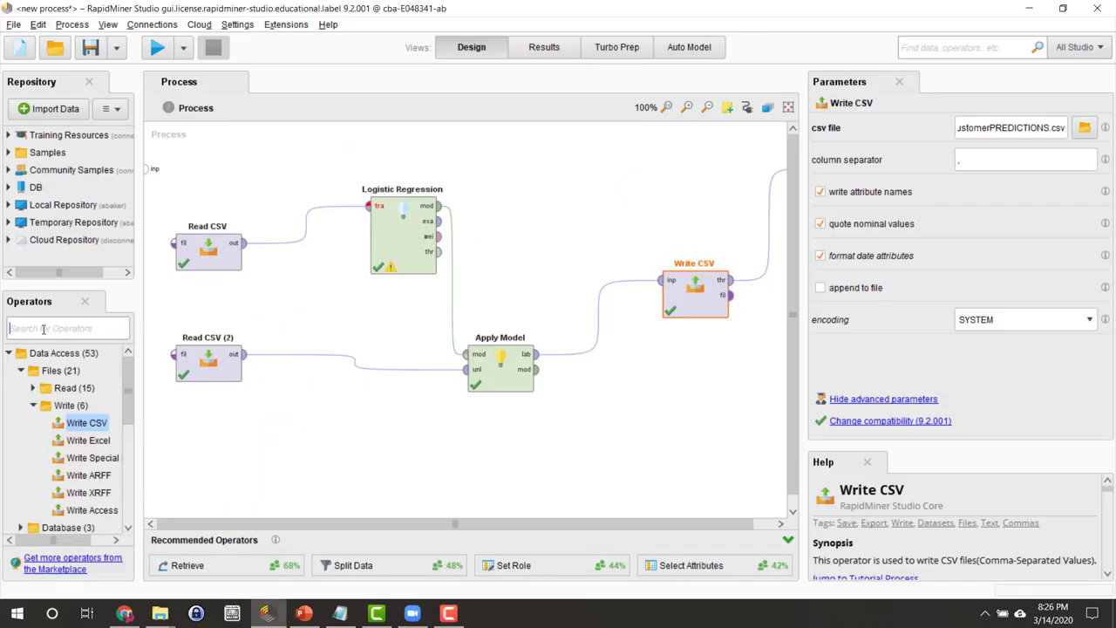
# Add Model Simulator and Multiply operators, wiring from Multiply's second output.
pyautogui.write('model sim')
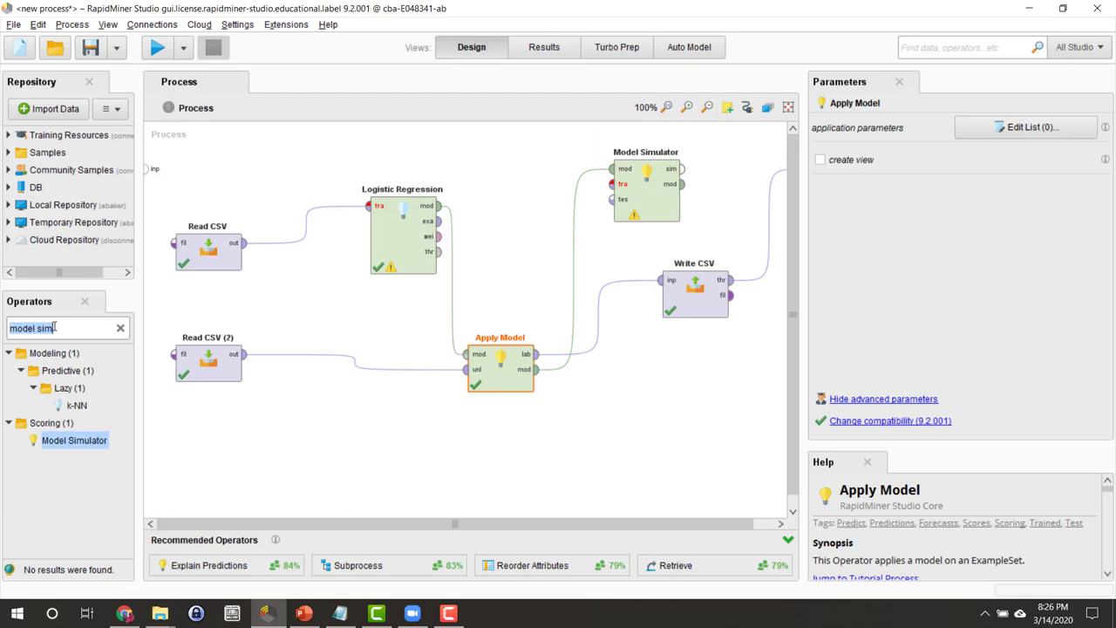
pyautogui.write('multiply')
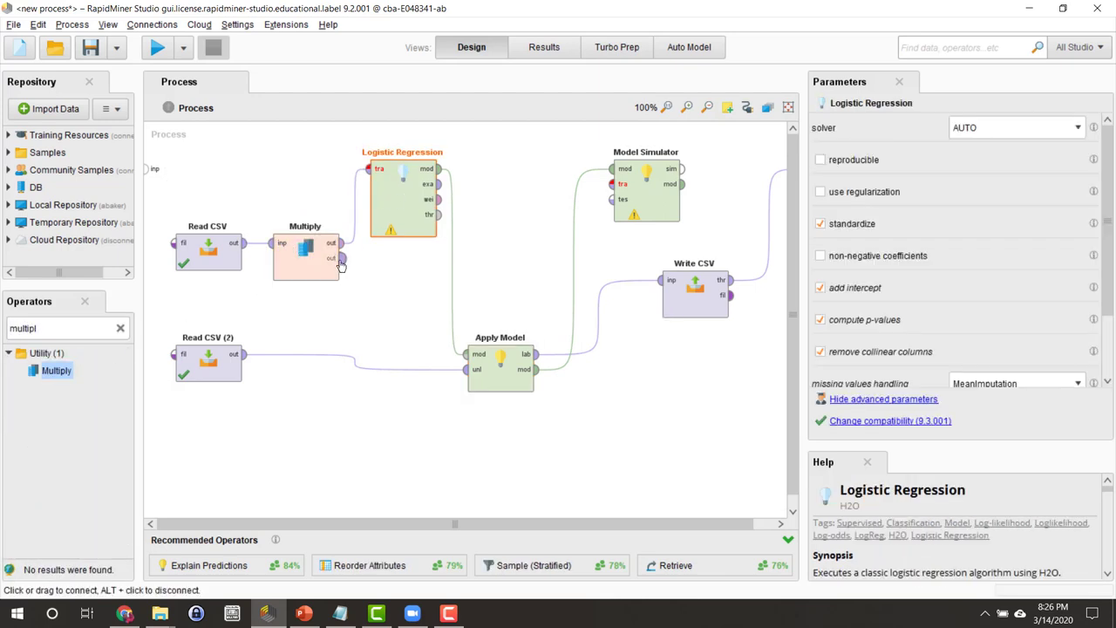
pyautogui.click(306, 248)
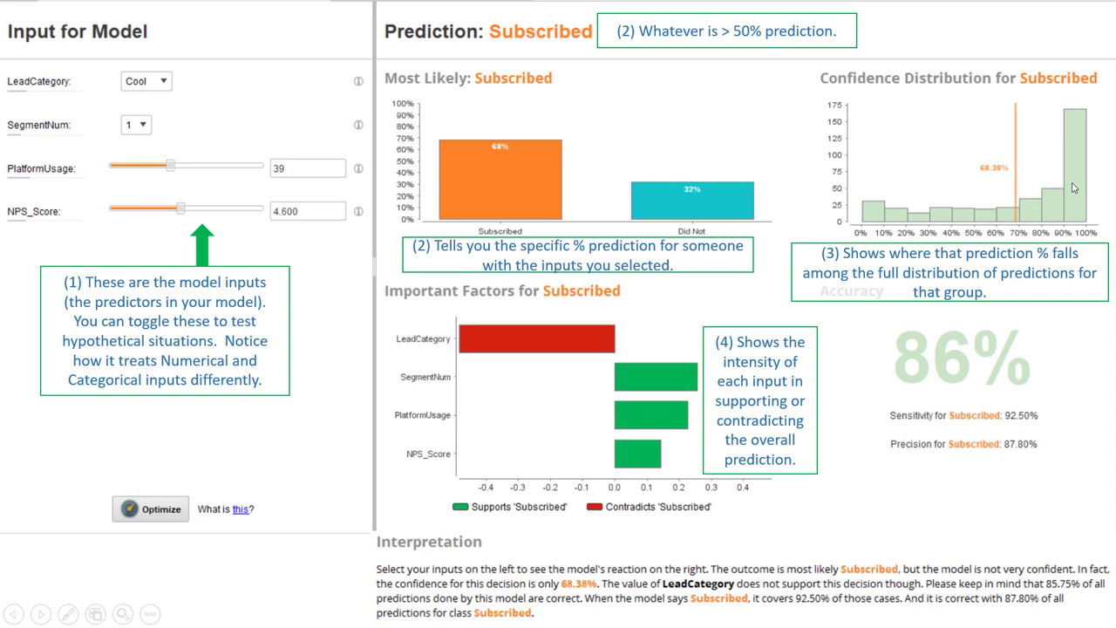
# Reveal callouts (5)-(7) around Optimize, then advance to the optimizer slide.
pyautogui.moveTo(380, 283); pyautogui.dragTo(820, 524)
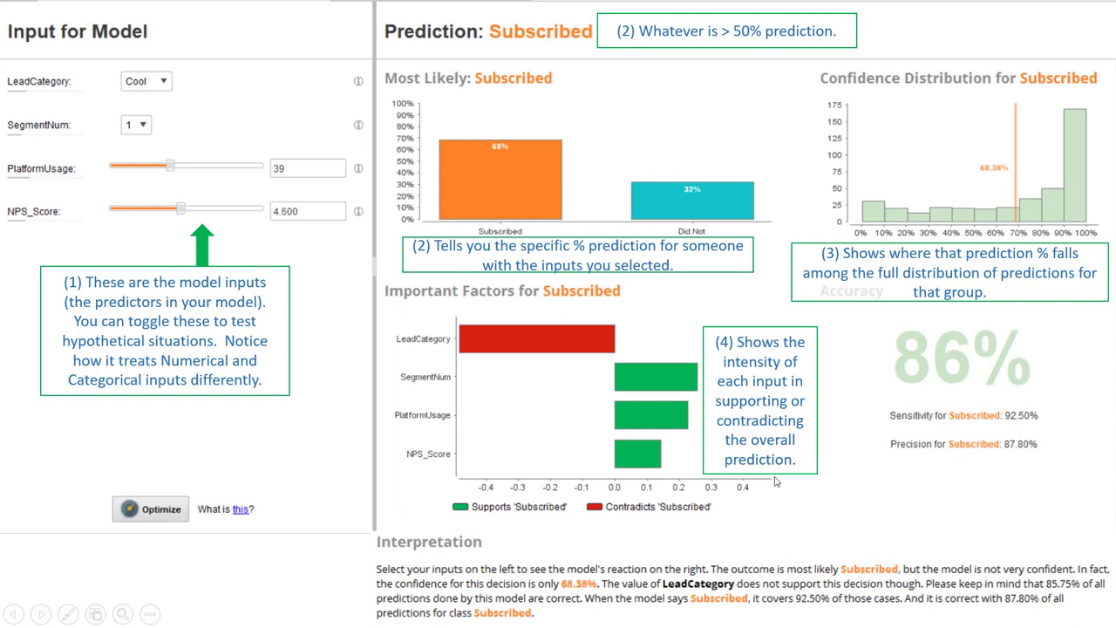
pyautogui.moveTo(499, 360)
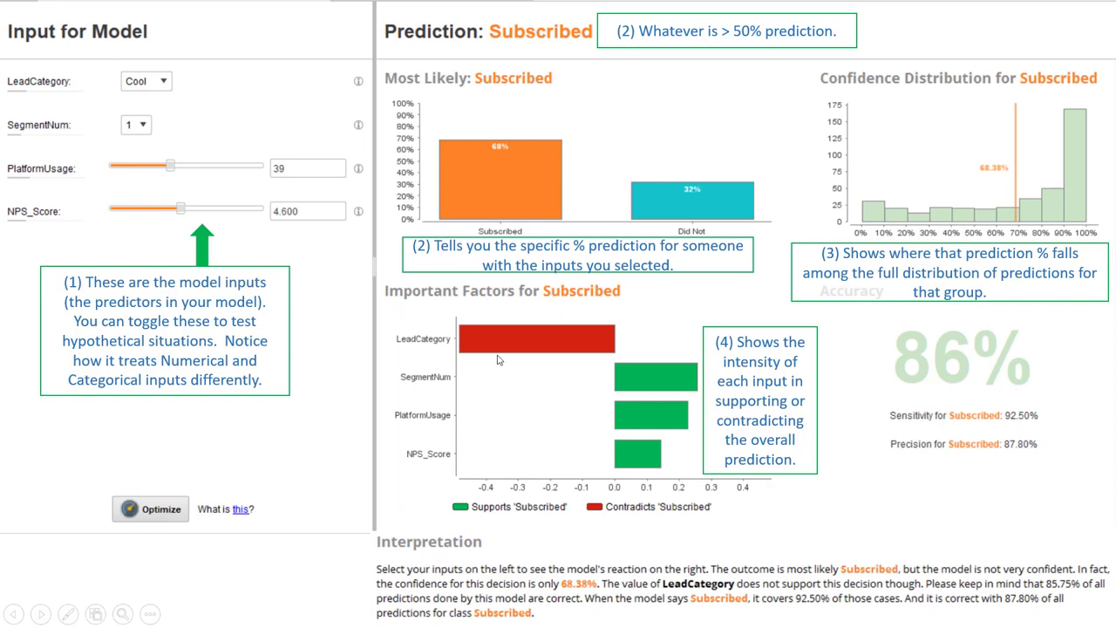
pyautogui.moveTo(535, 348)
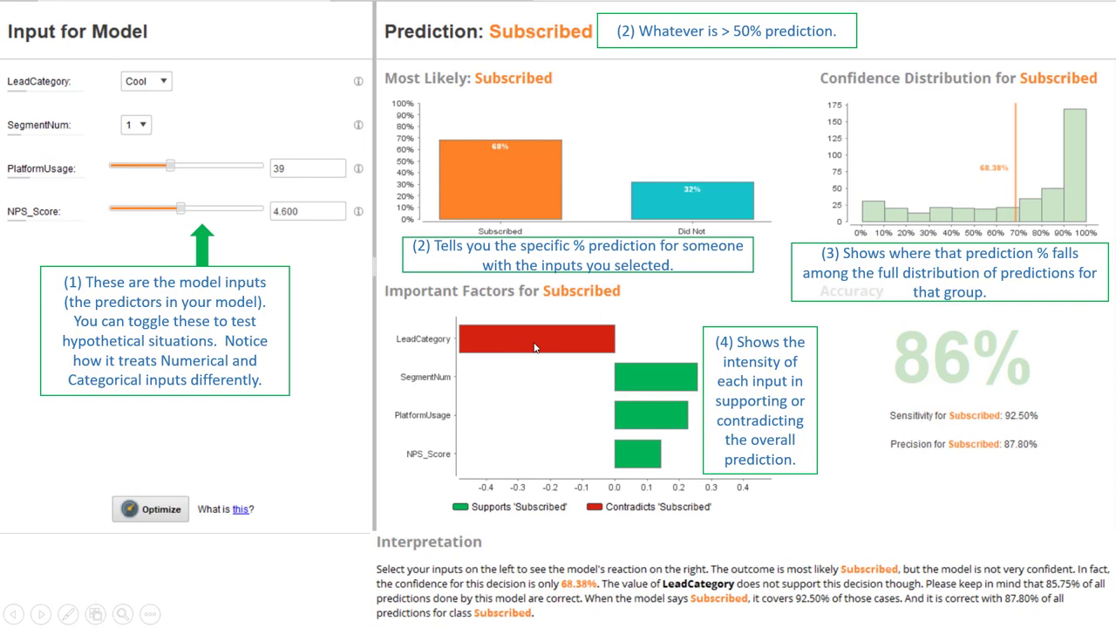
pyautogui.moveTo(639, 383)
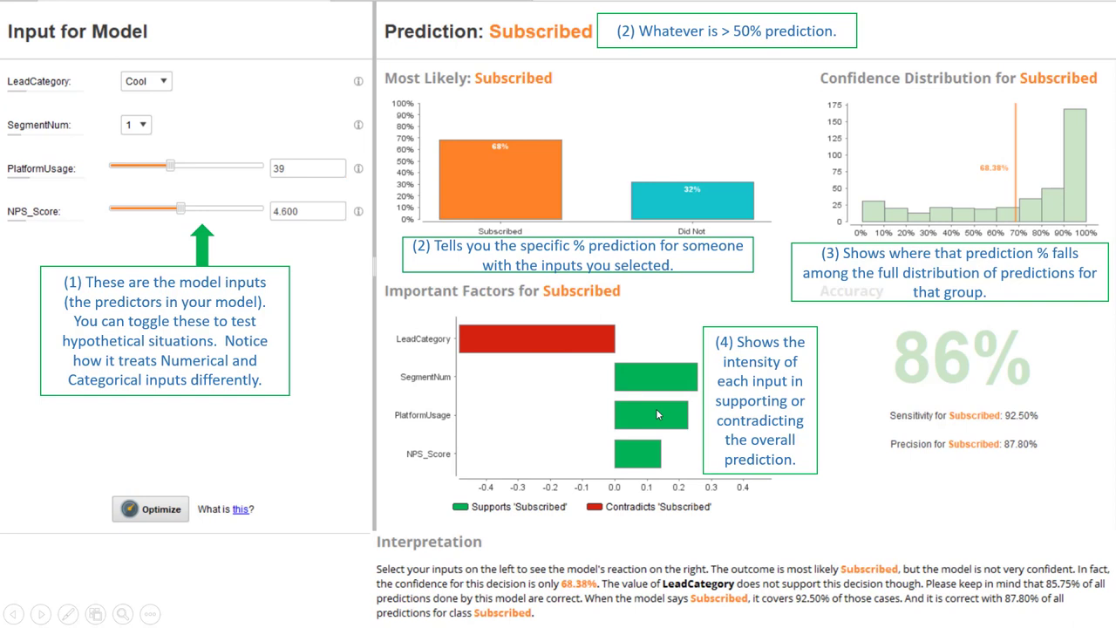
pyautogui.moveTo(653, 451)
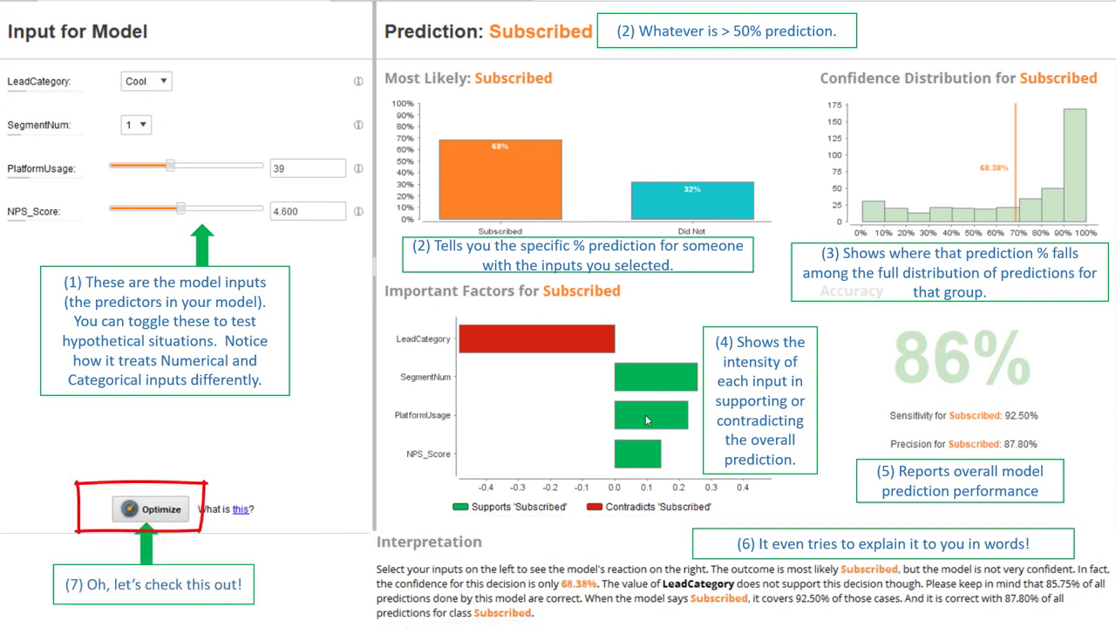
pyautogui.click(150, 509)
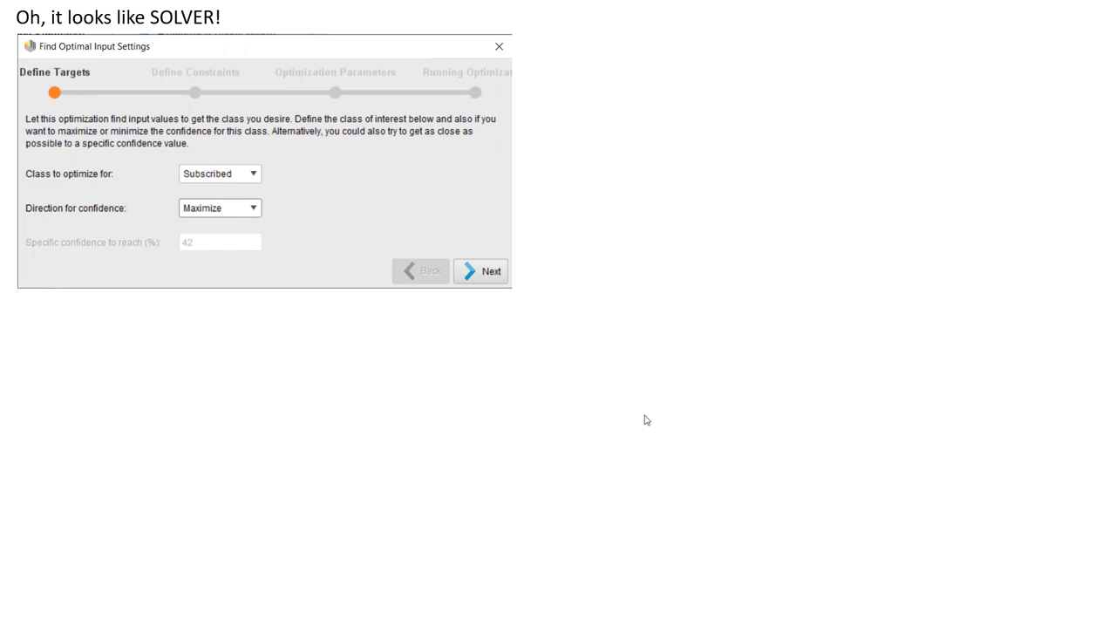
pyautogui.moveTo(250, 248)
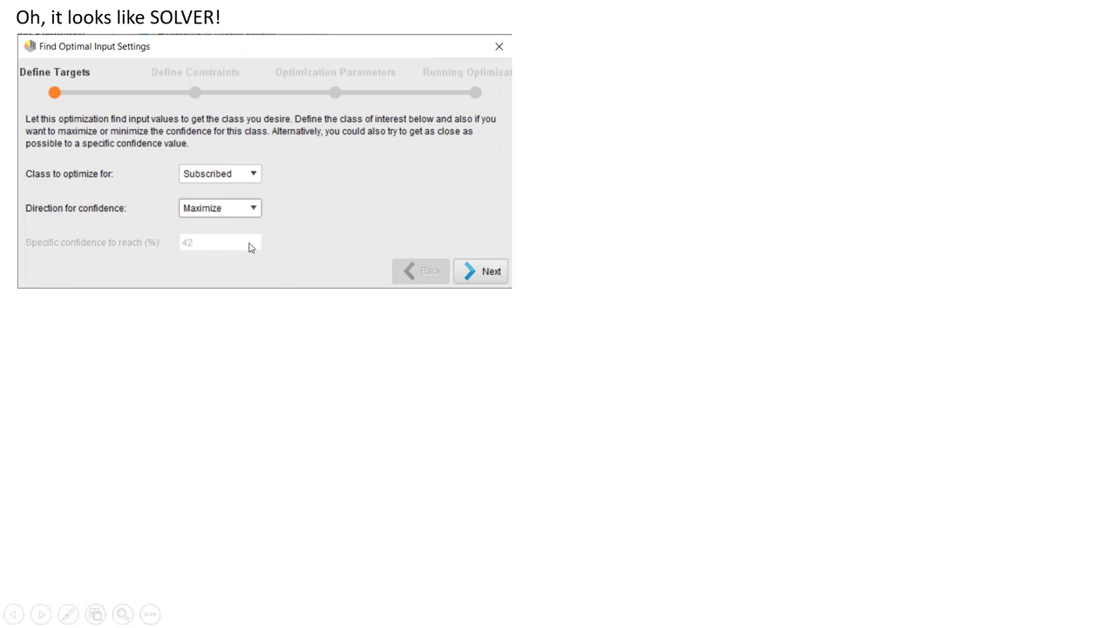
# Show the one-standard-deviation constraints note, then advance to the optimization parameters slide.
pyautogui.click(480, 270)
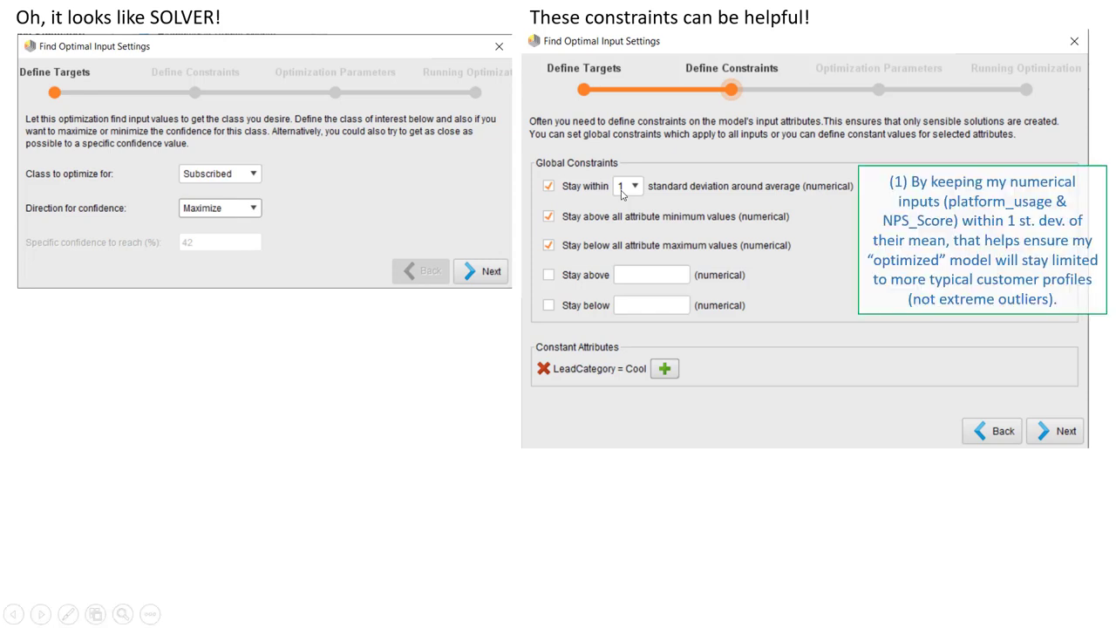
pyautogui.moveTo(550, 379)
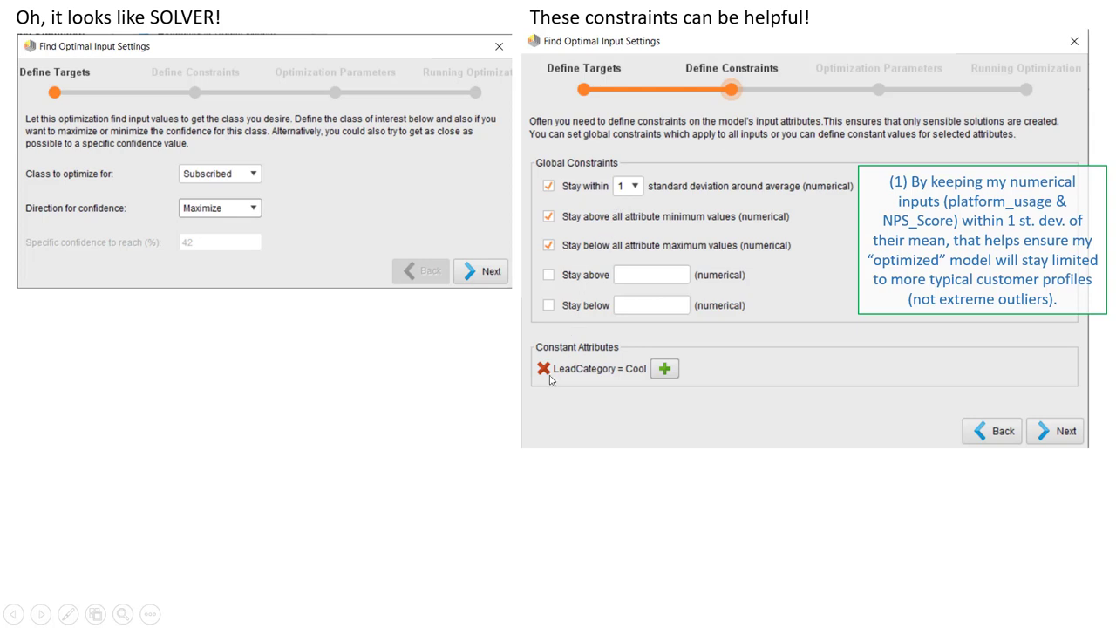
pyautogui.moveTo(572, 379)
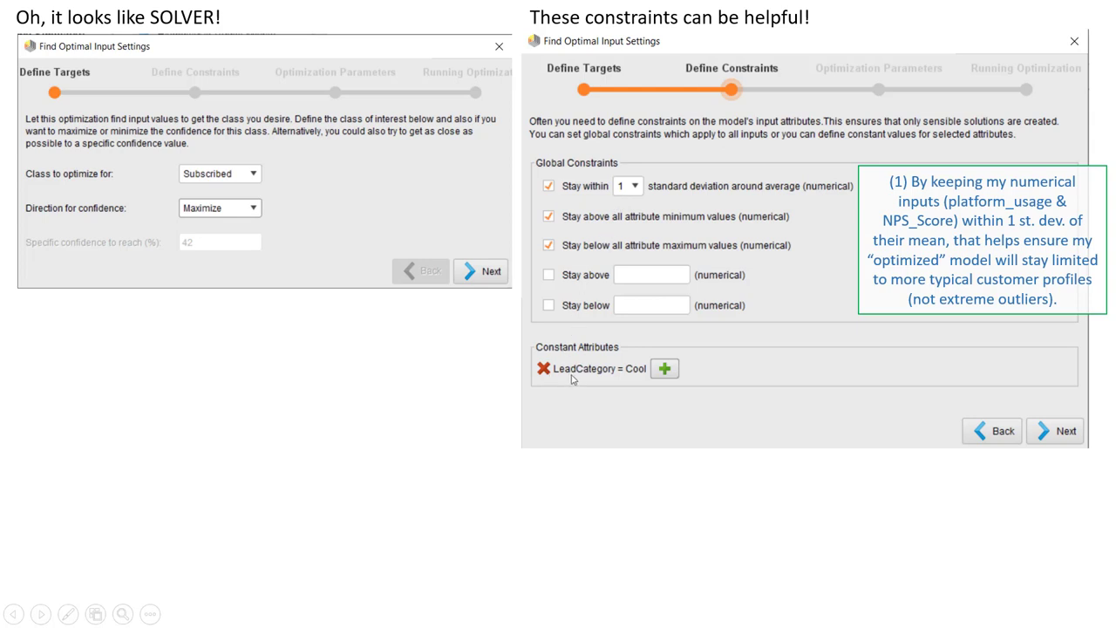
pyautogui.moveTo(633, 377)
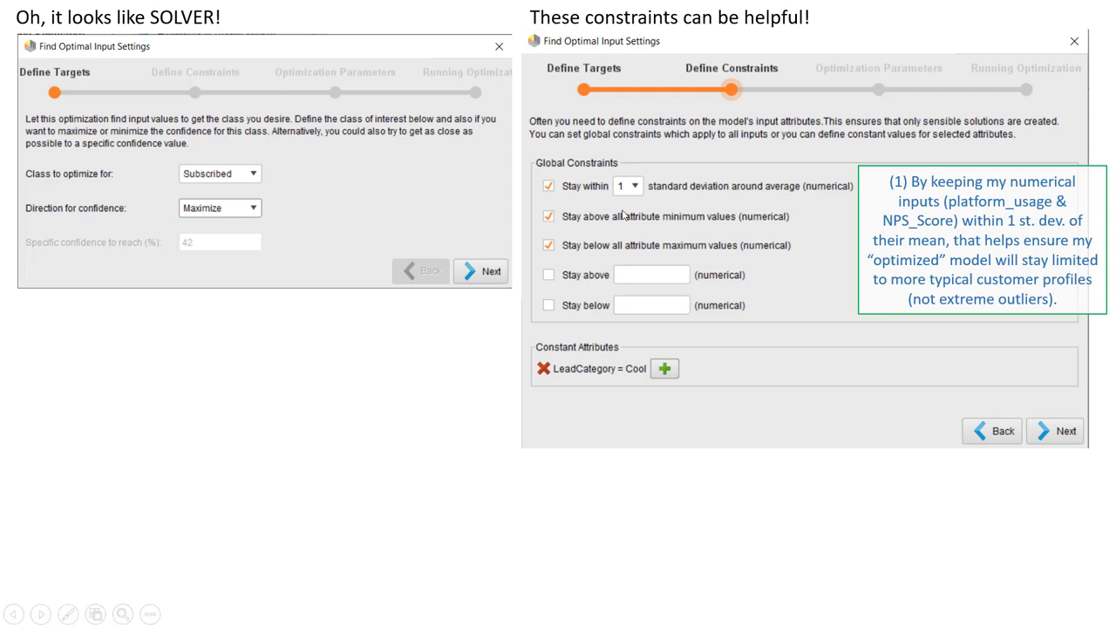
pyautogui.moveTo(635, 377)
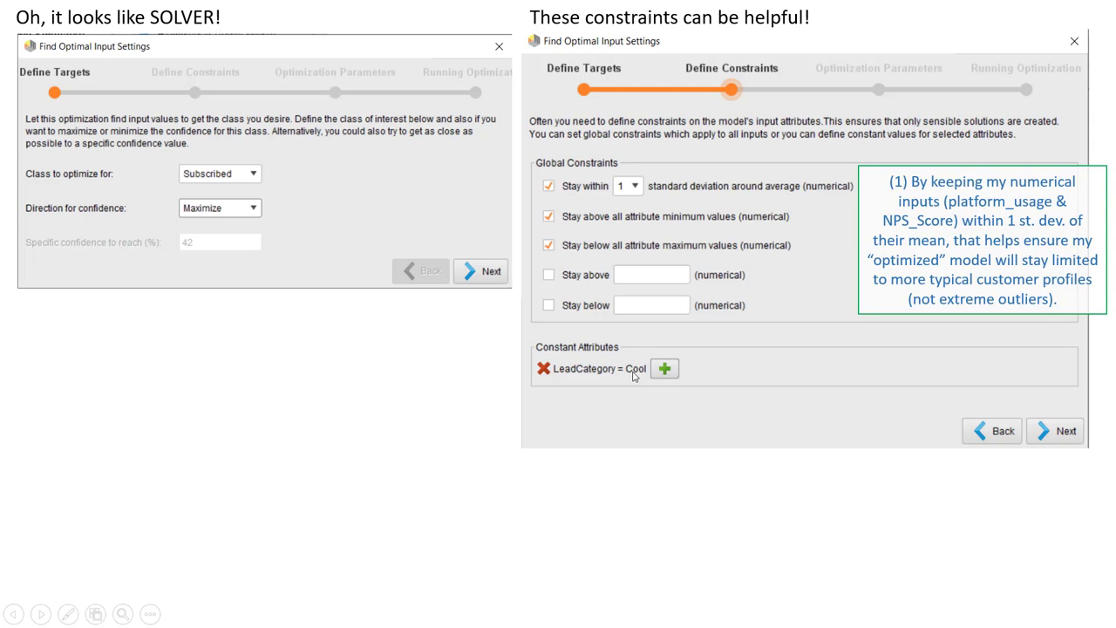
pyautogui.click(1055, 430)
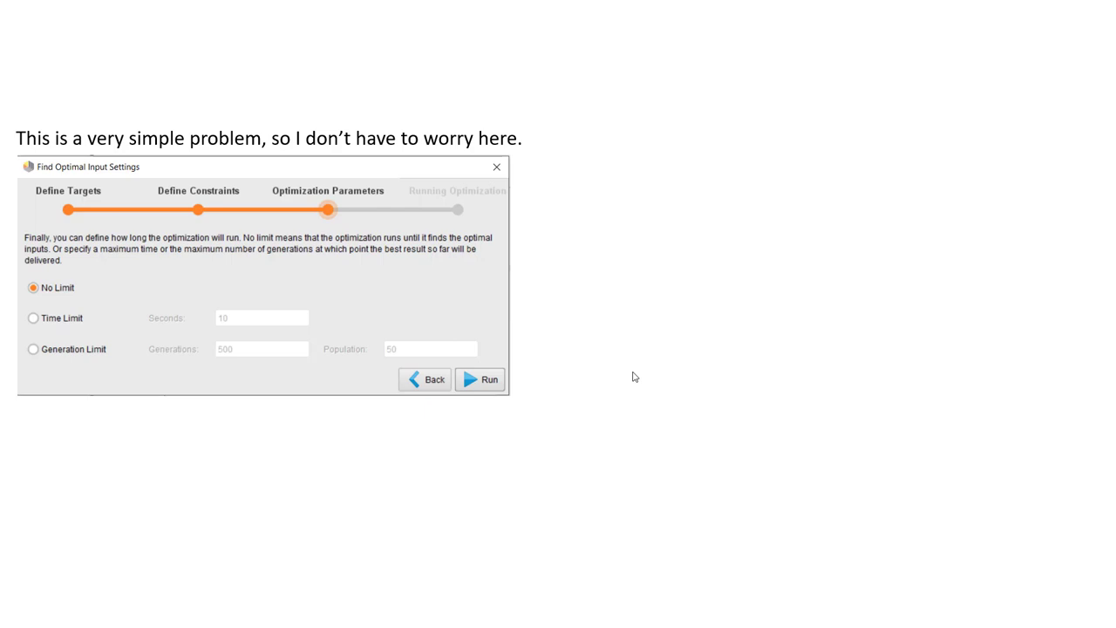
# Advance past the 'very simple problem' slide to the simple Lift Chart slide.
pyautogui.click(480, 379)
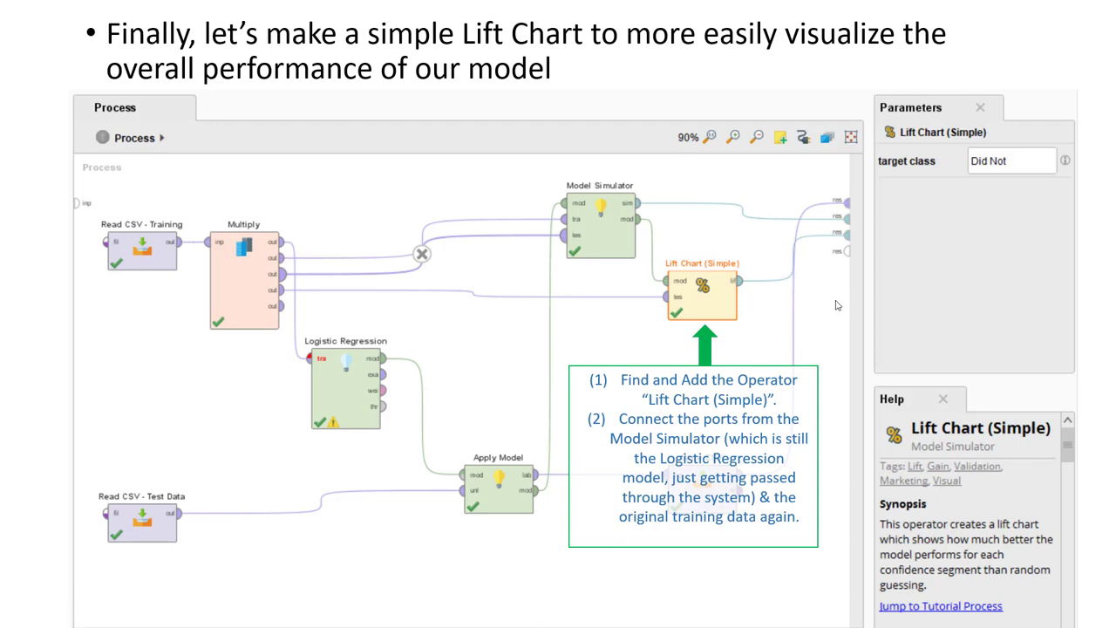
pyautogui.moveTo(661, 279)
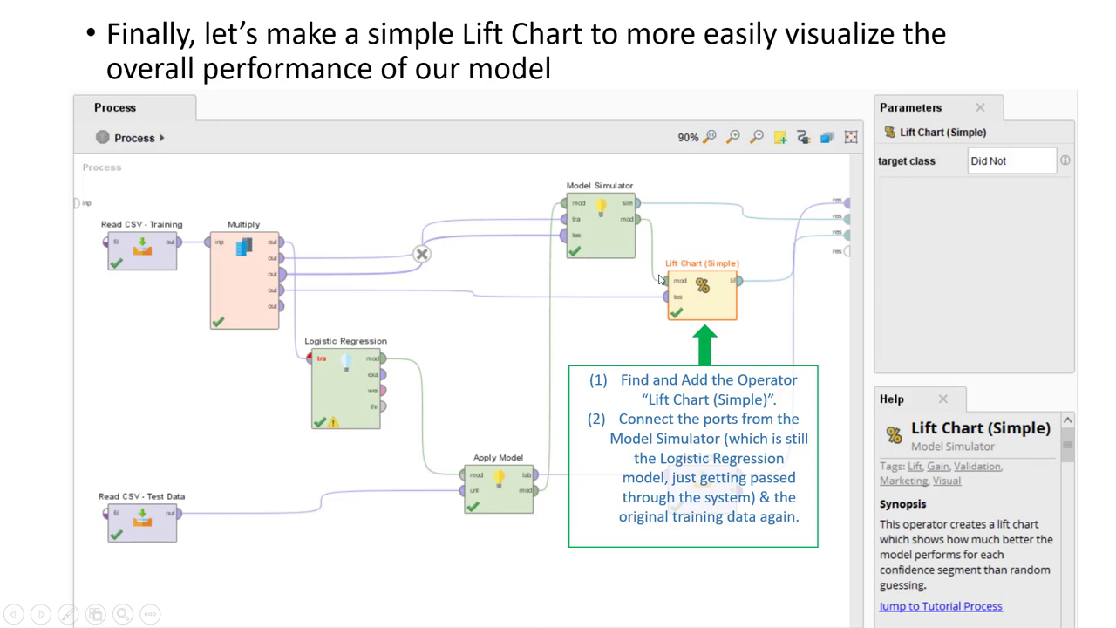
pyautogui.moveTo(833, 305)
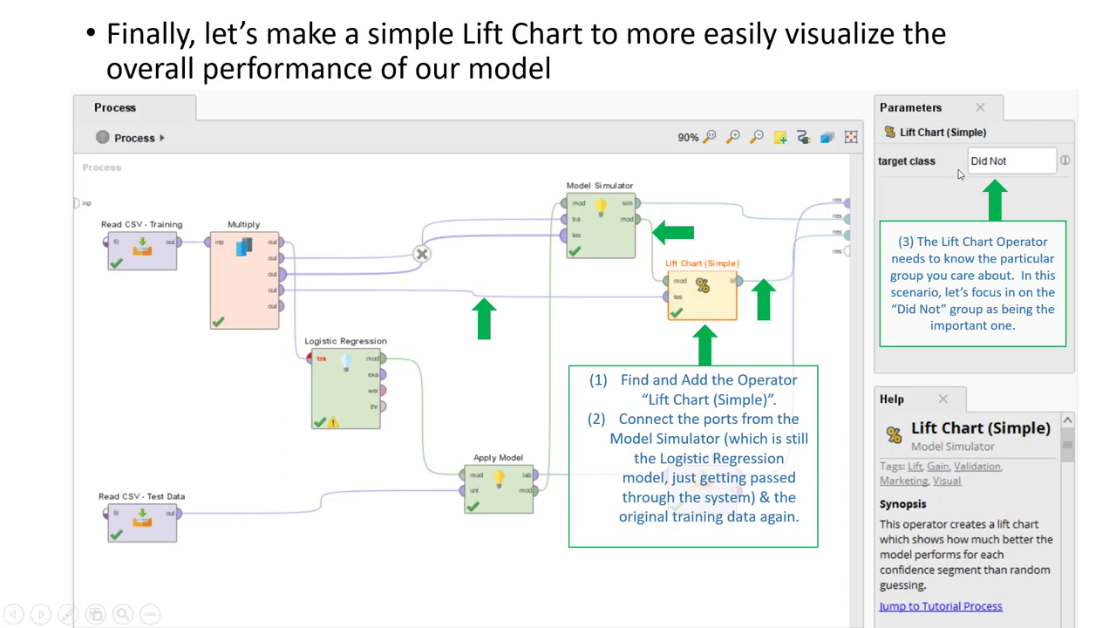
pyautogui.moveTo(932, 205)
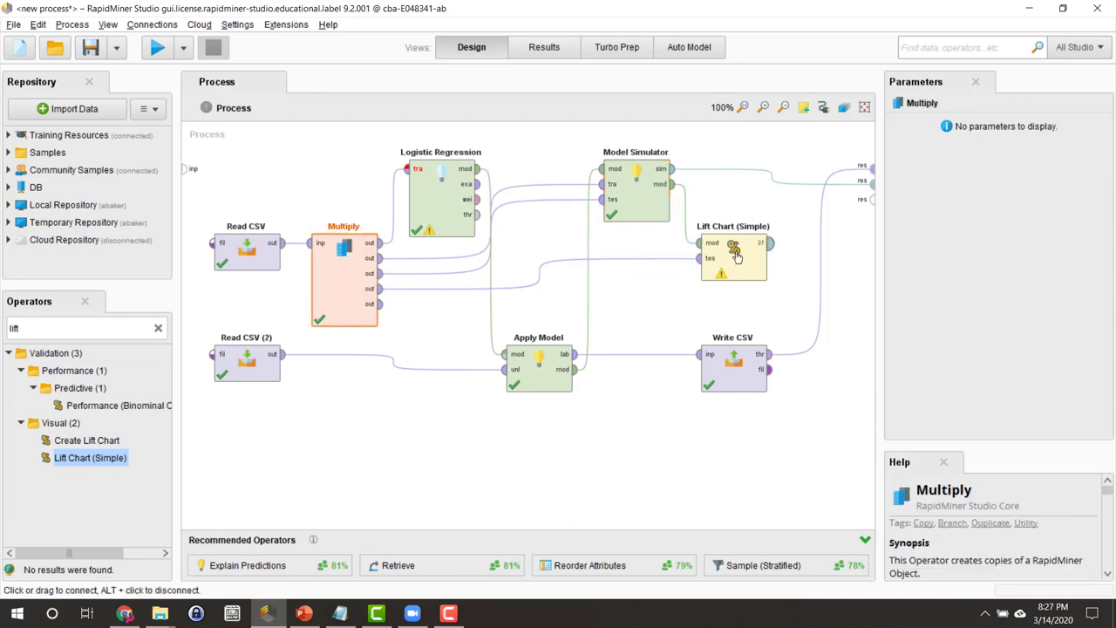
# Enter 'Did Not' as the Lift Chart (Simple) target class.
pyautogui.click(734, 256)
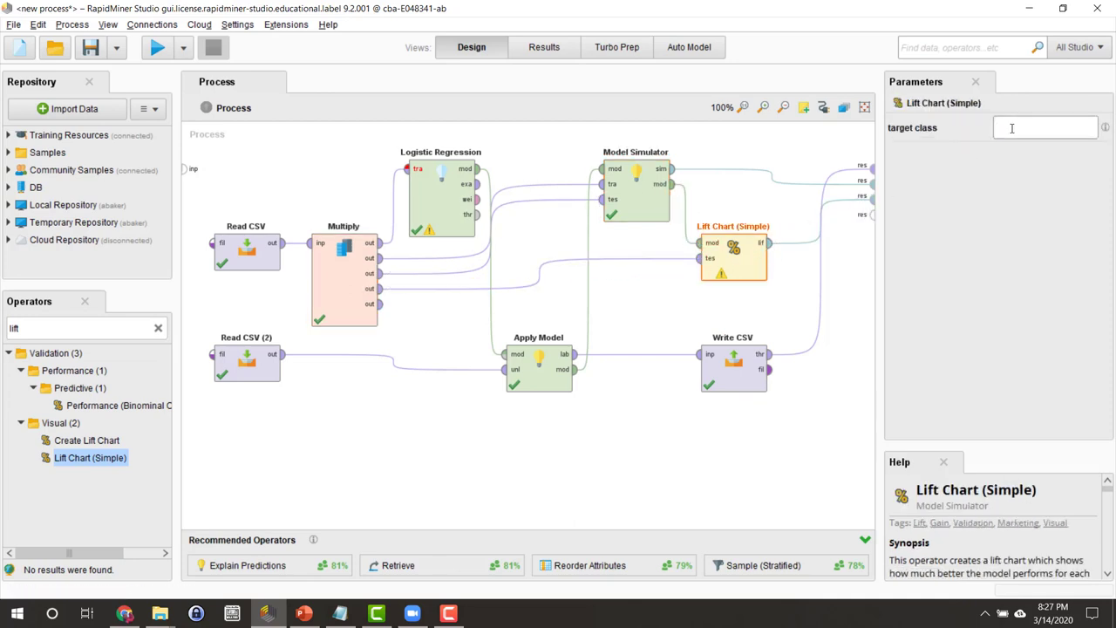
pyautogui.write('Did Not')
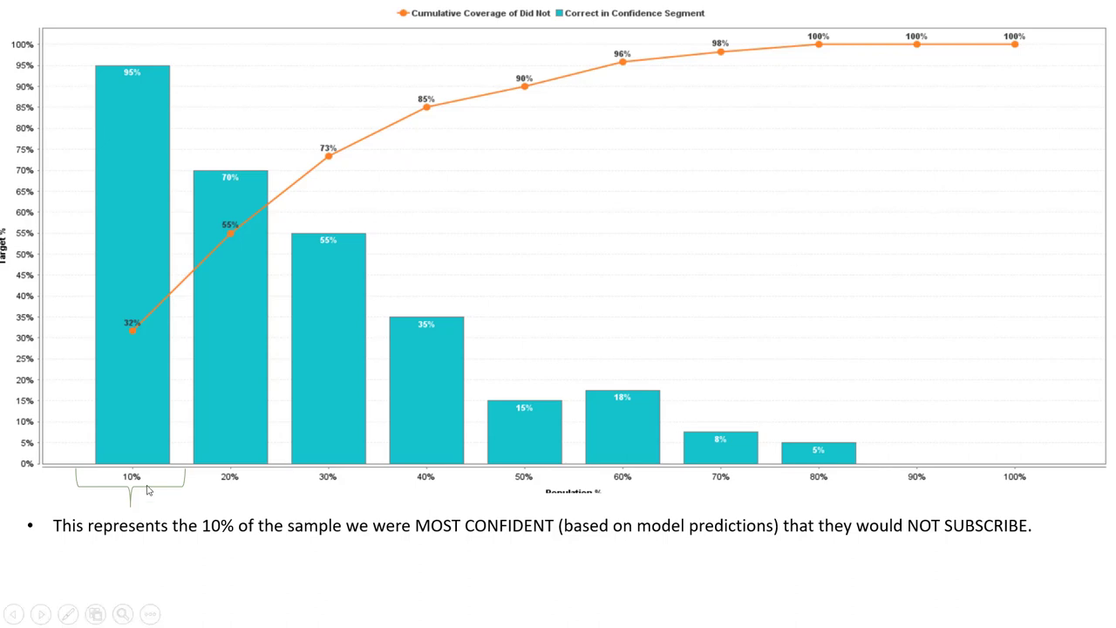
pyautogui.moveTo(168, 490)
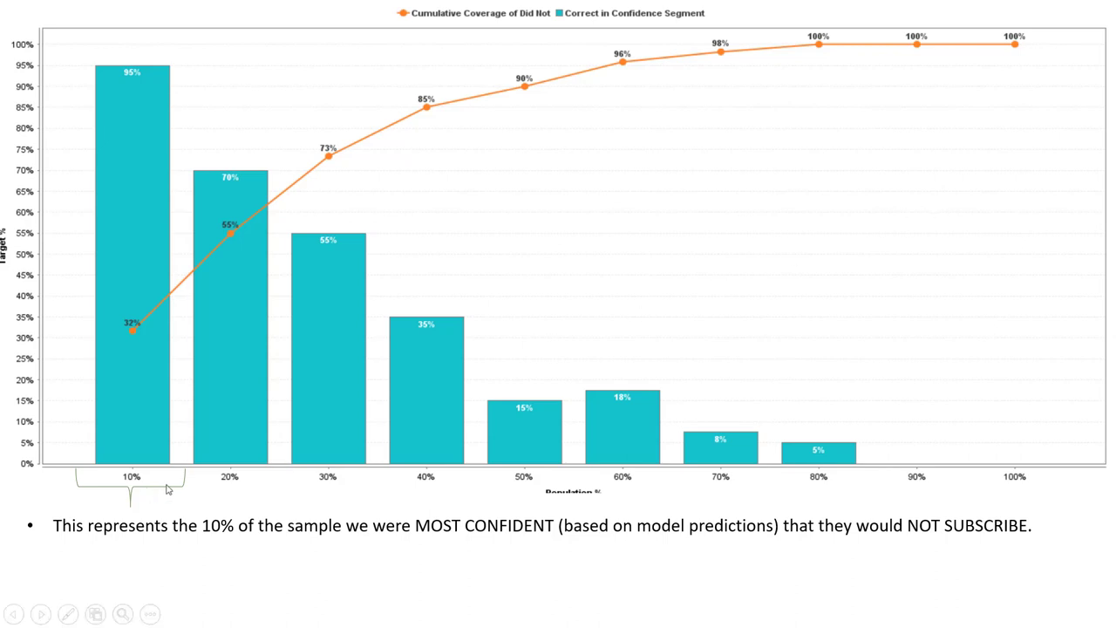
pyautogui.moveTo(412, 481)
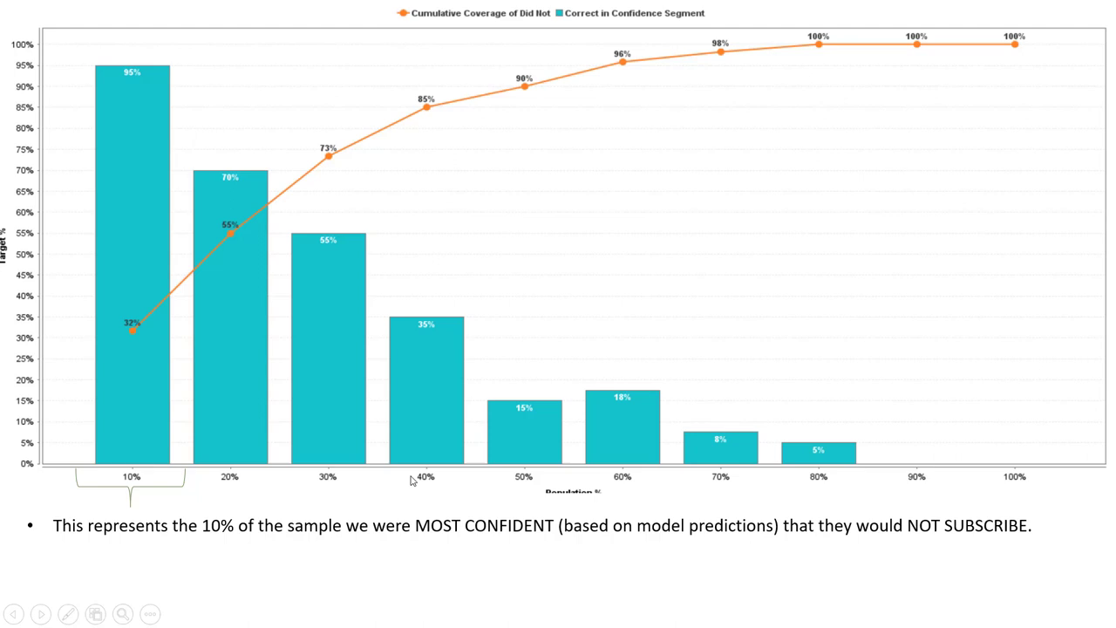
pyautogui.moveTo(119, 489)
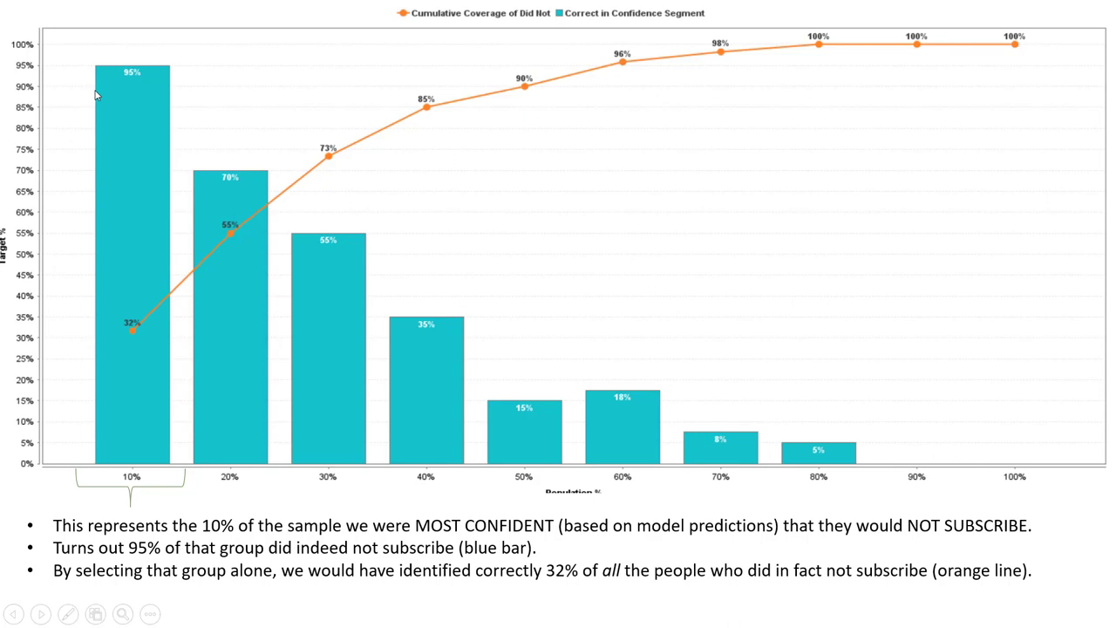
pyautogui.moveTo(104, 82)
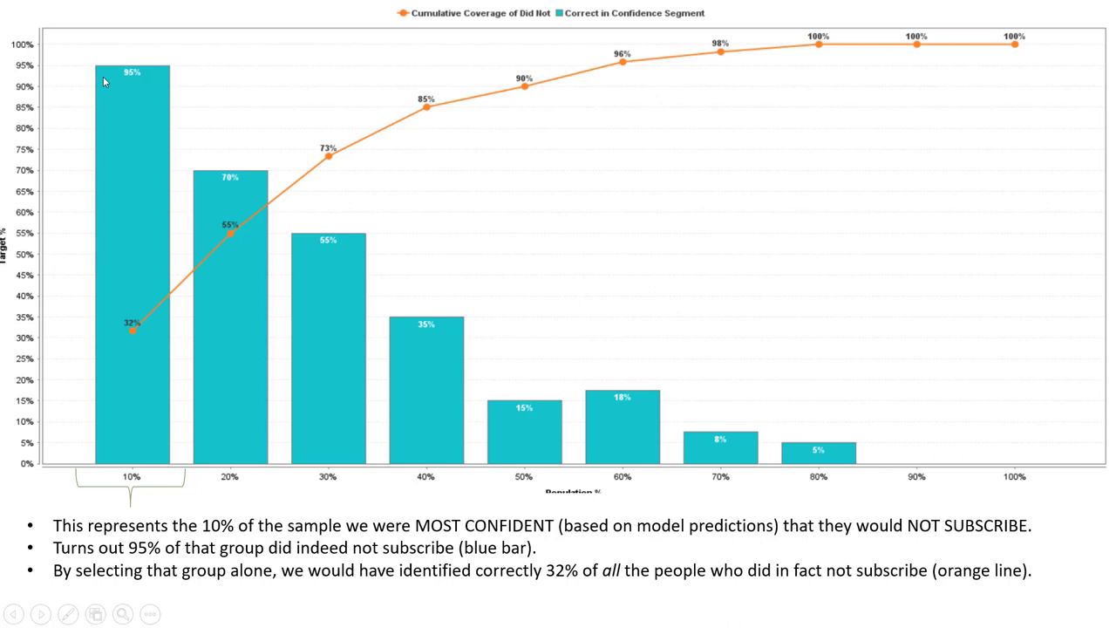
pyautogui.moveTo(139, 381)
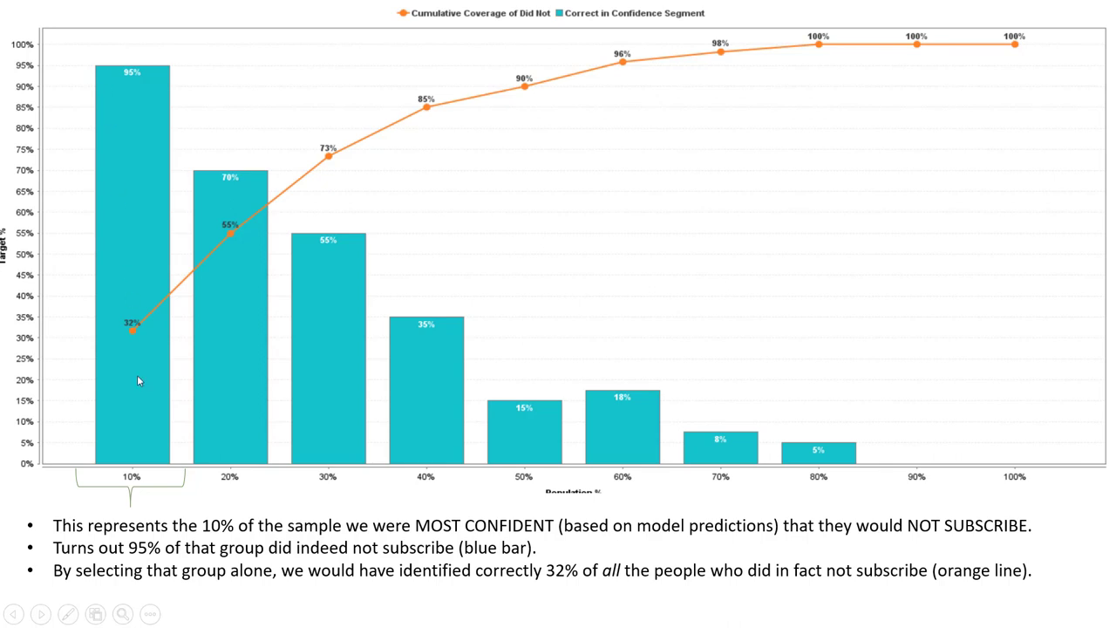
pyautogui.moveTo(143, 435)
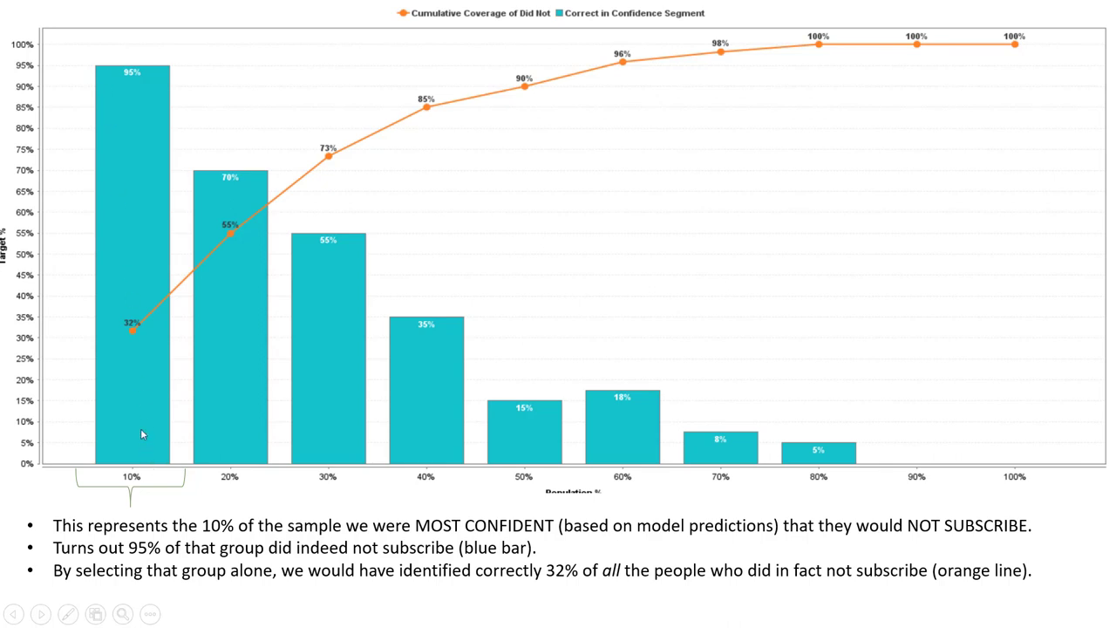
pyautogui.moveTo(126, 347)
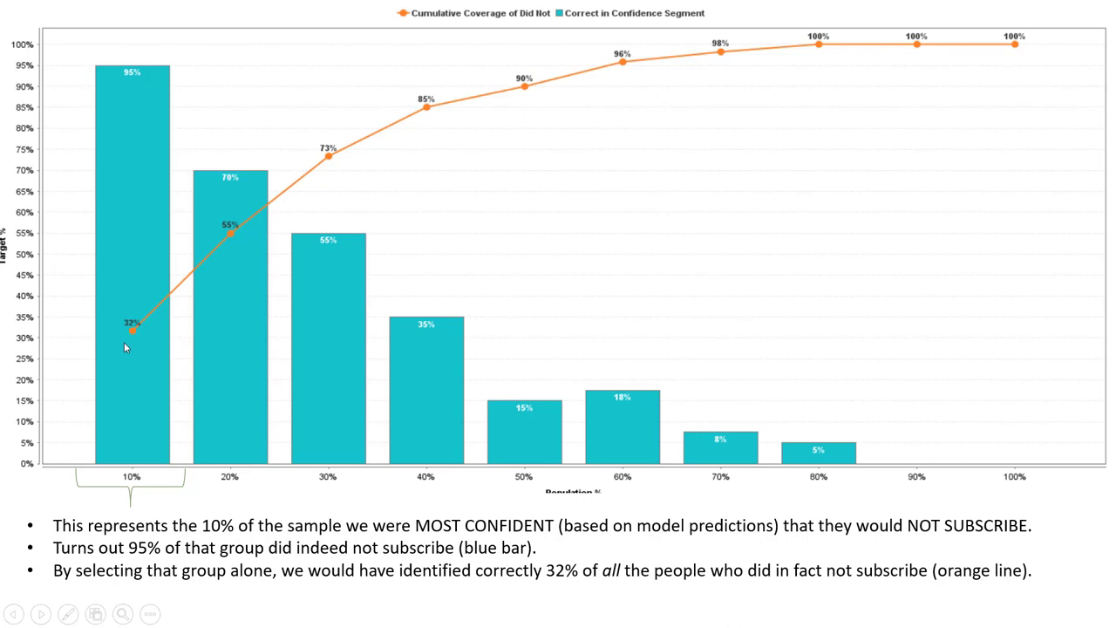
pyautogui.moveTo(157, 338)
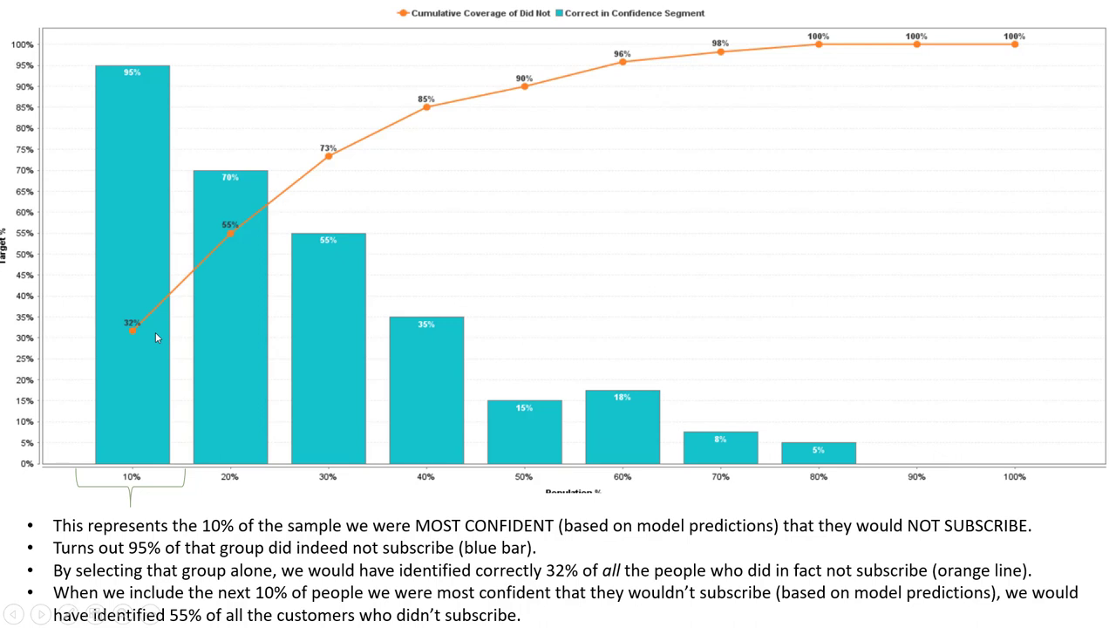
pyautogui.moveTo(159, 333)
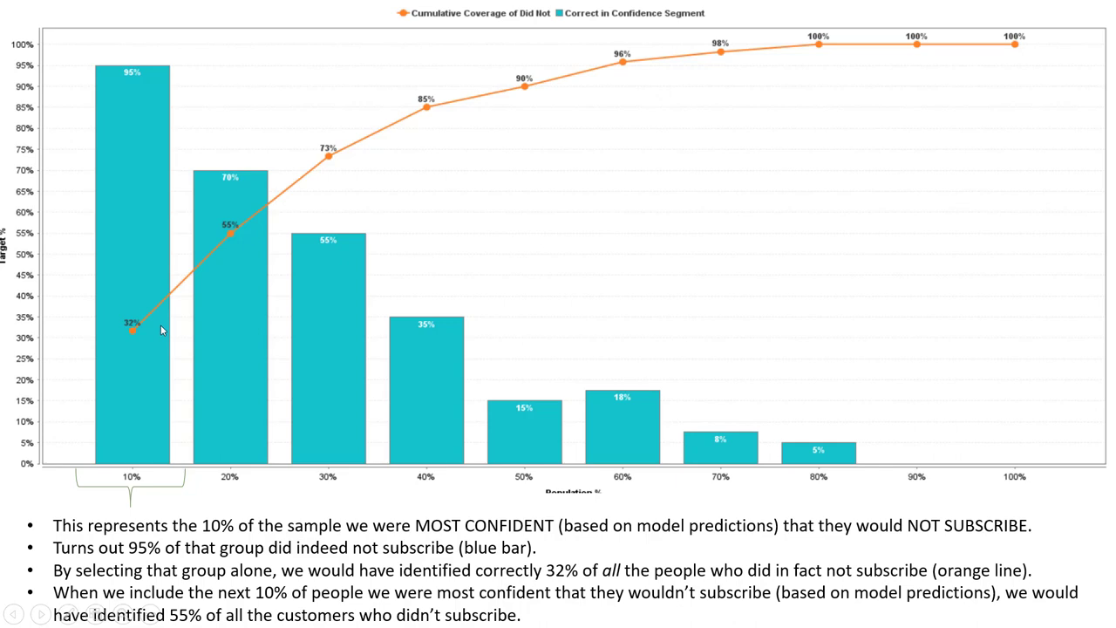
pyautogui.moveTo(222, 246)
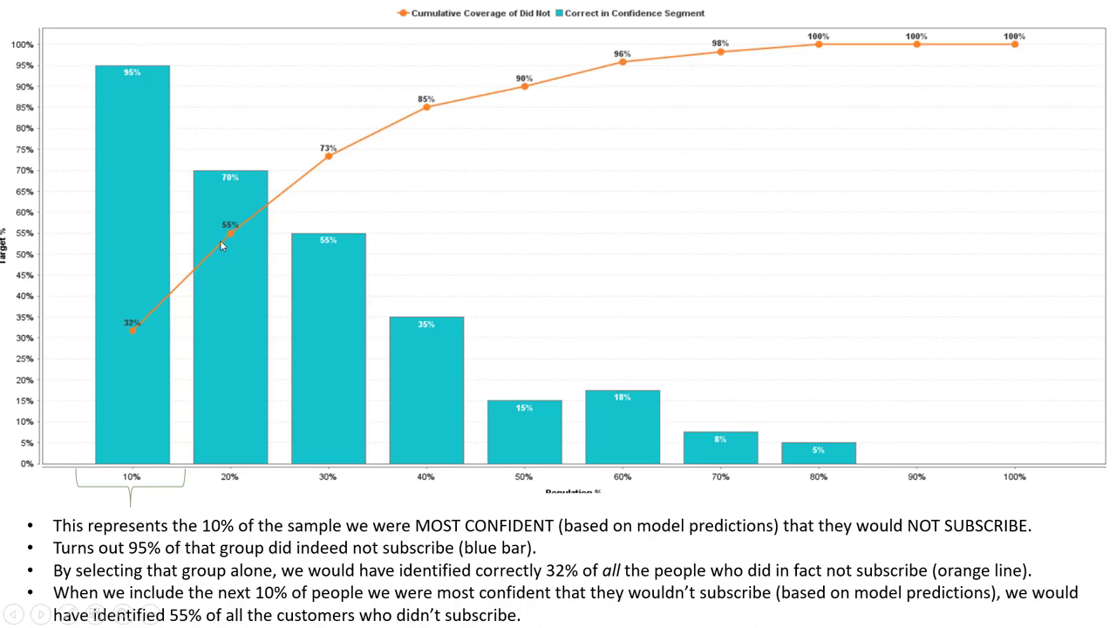